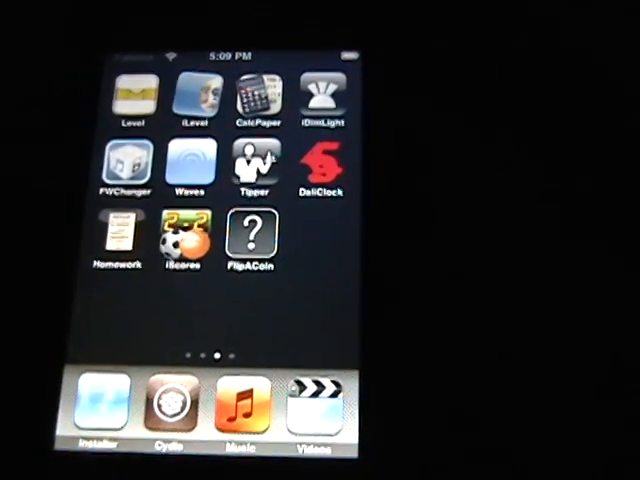
# - Launch FlipACoin and flip the gold coin, which lands on Heads
pyautogui.click(252, 236)
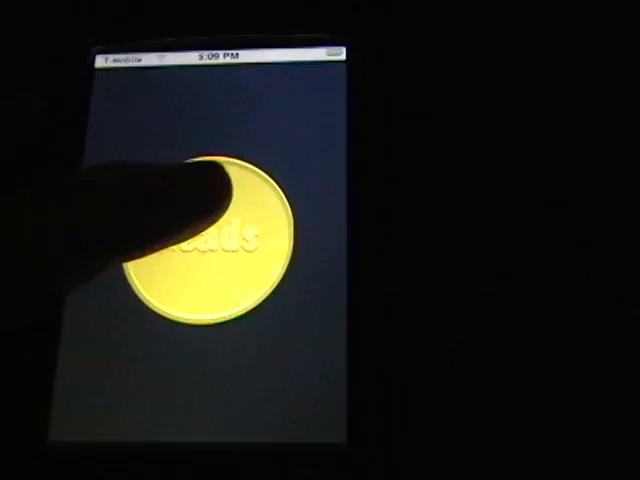
pyautogui.click(210, 230)
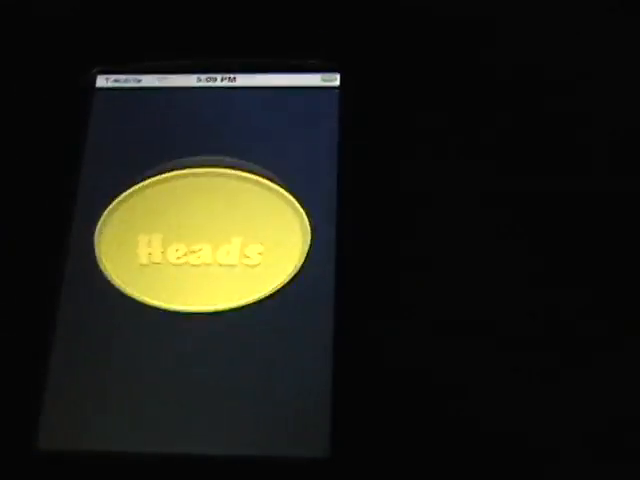